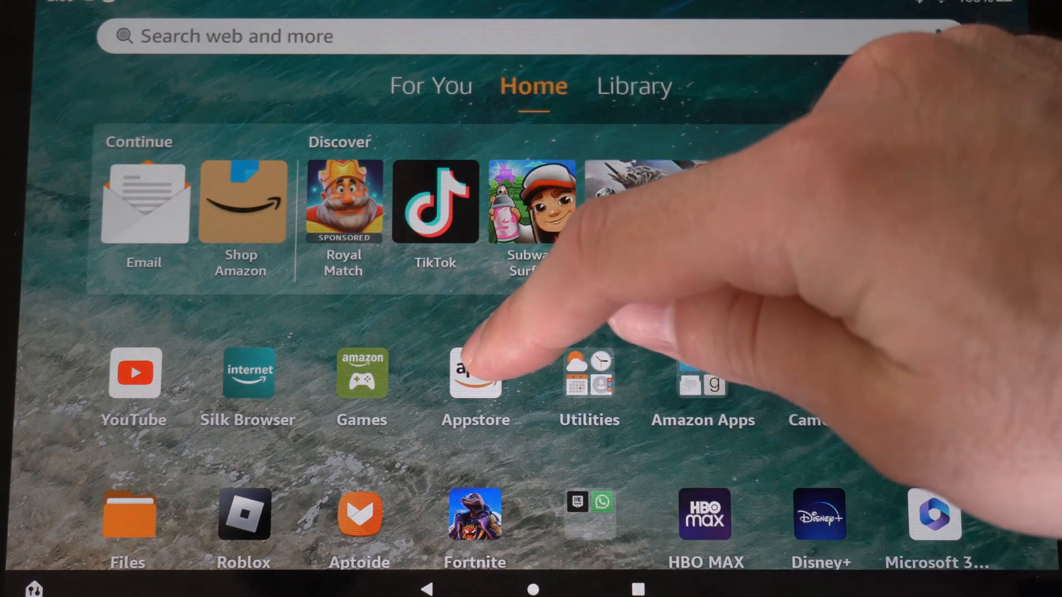
# Search the Appstore for 'xbox' and bring up the Xbox app's free download panel
pyautogui.click(475, 377)
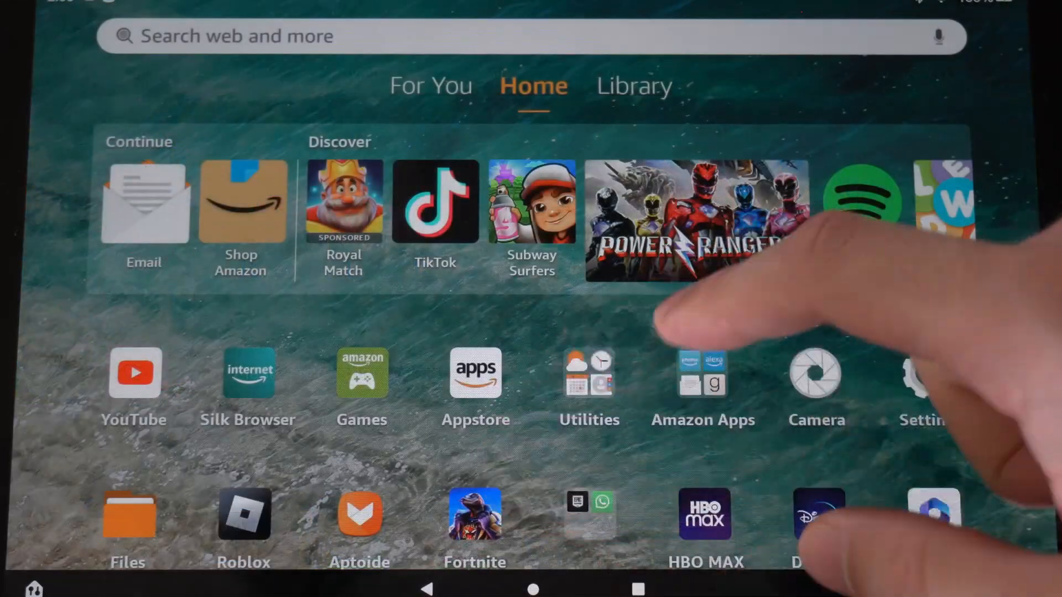
pyautogui.click(474, 372)
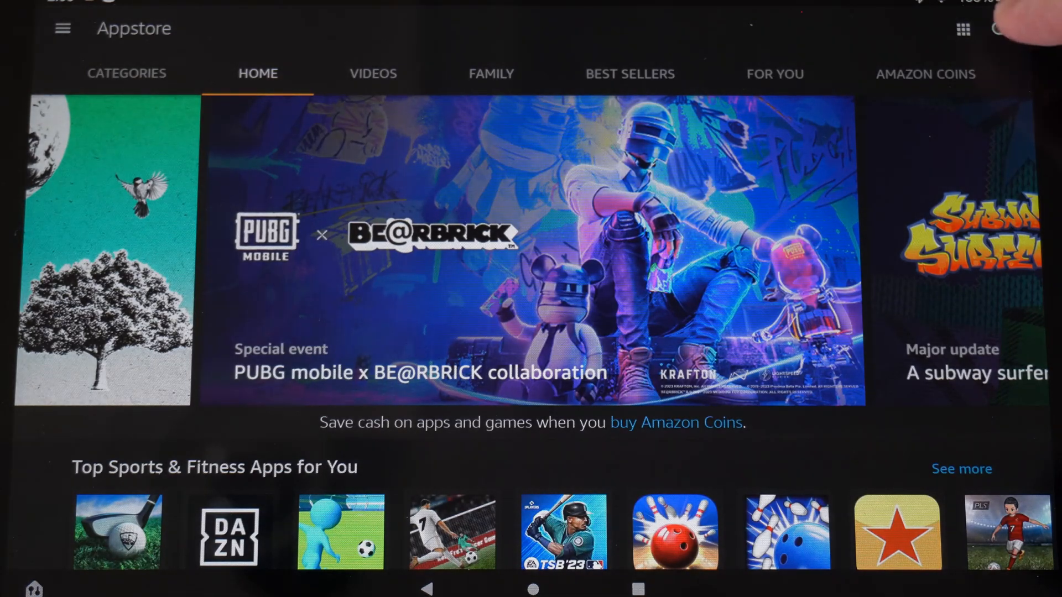
pyautogui.click(1009, 29)
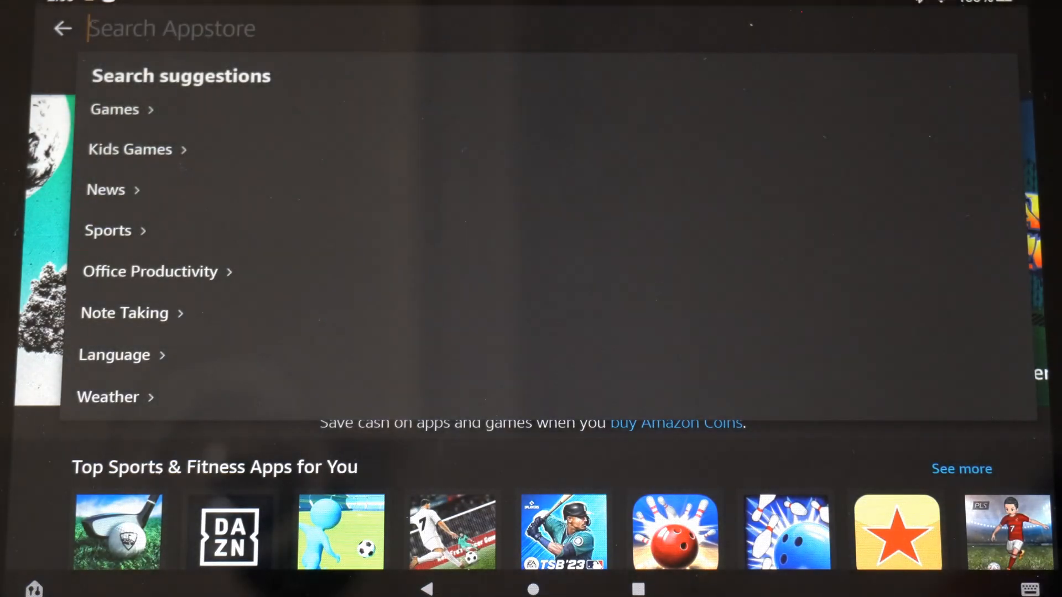
pyautogui.write('xbox')
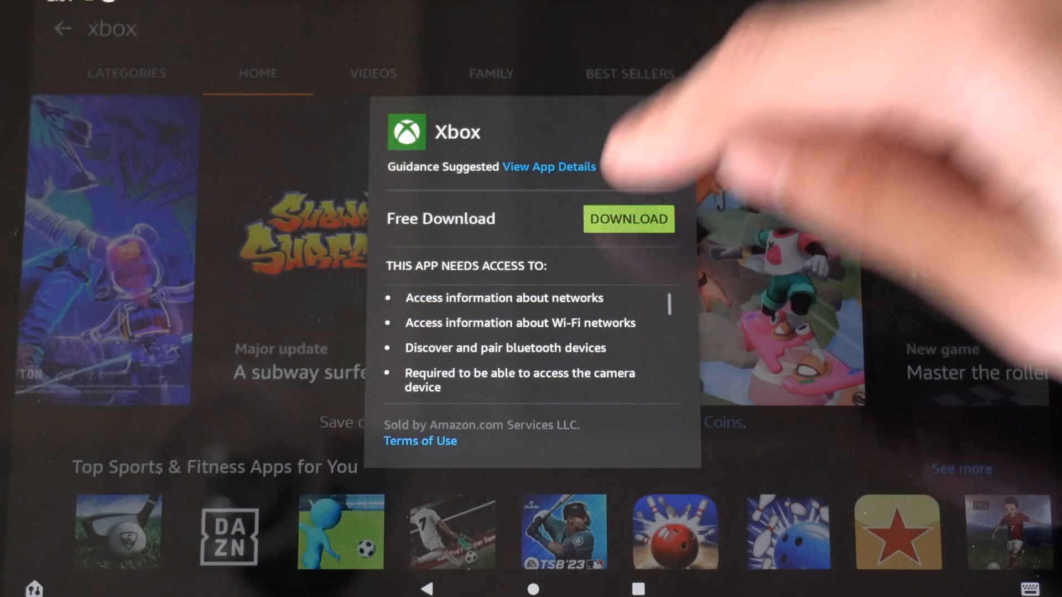
# Start downloading the free Xbox app from its popup
pyautogui.click(628, 219)
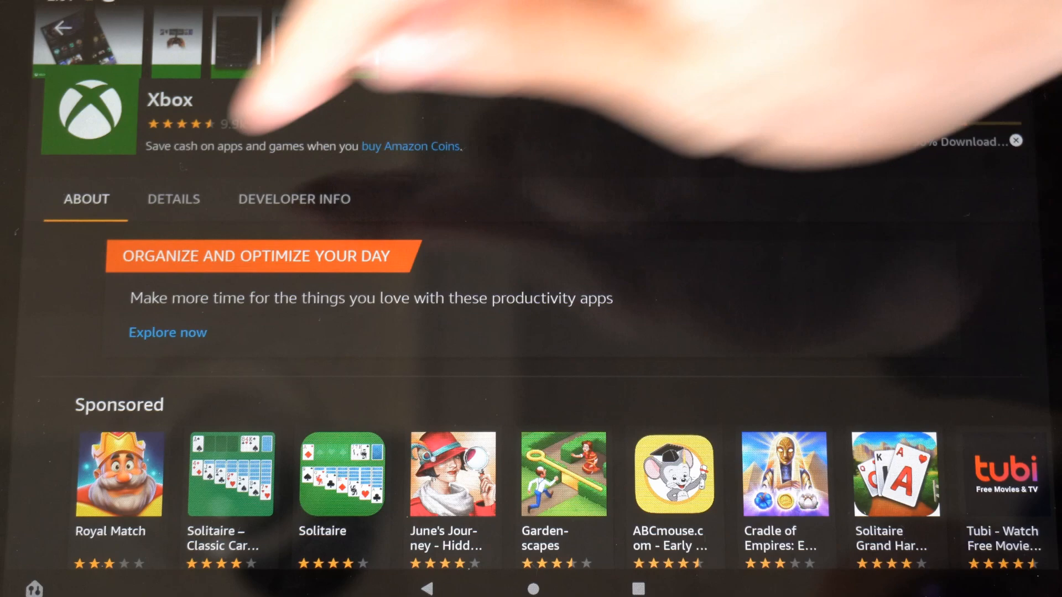
# View the Xbox app's details while it installs, then launch it to its splash screen
pyautogui.click(173, 199)
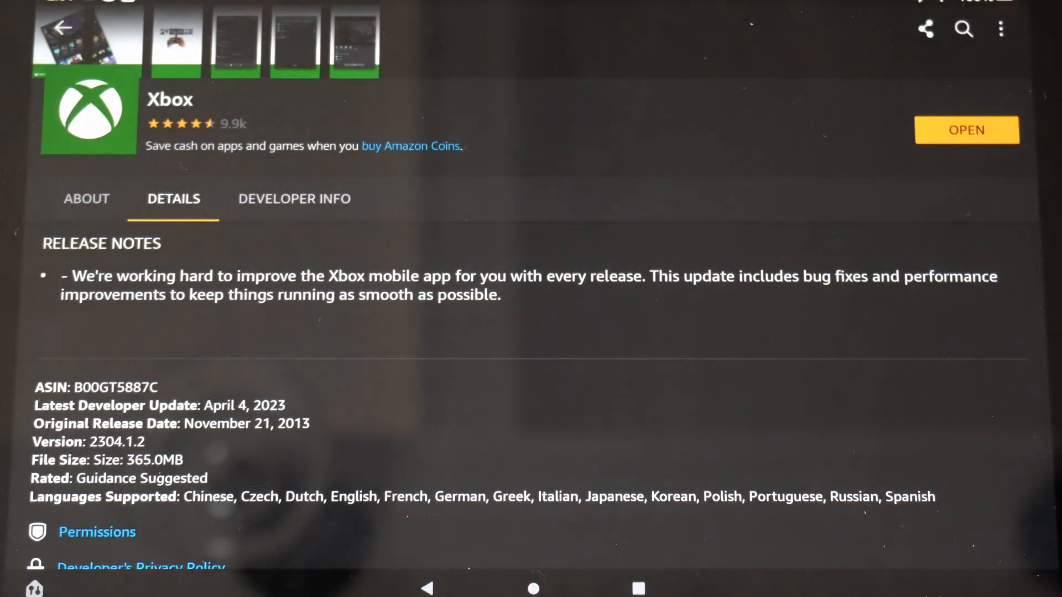
pyautogui.click(967, 130)
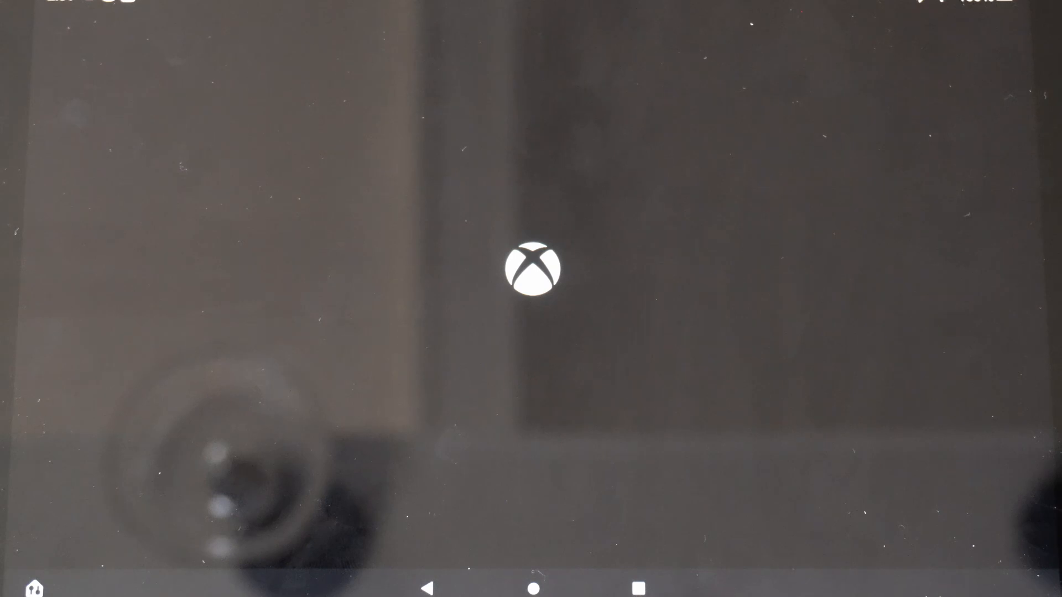